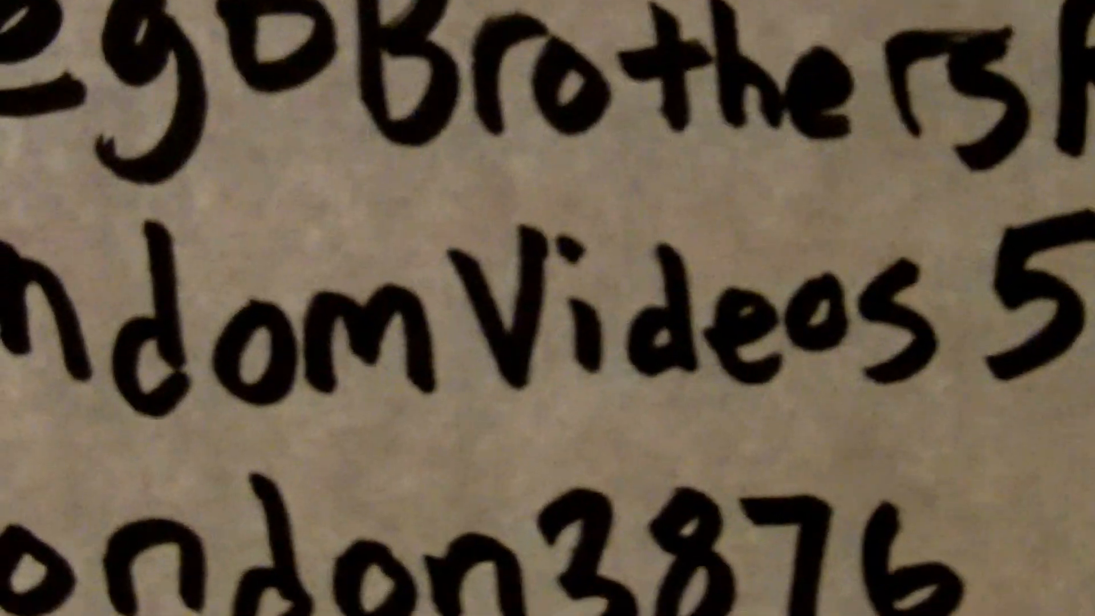
scroll("down", 3)
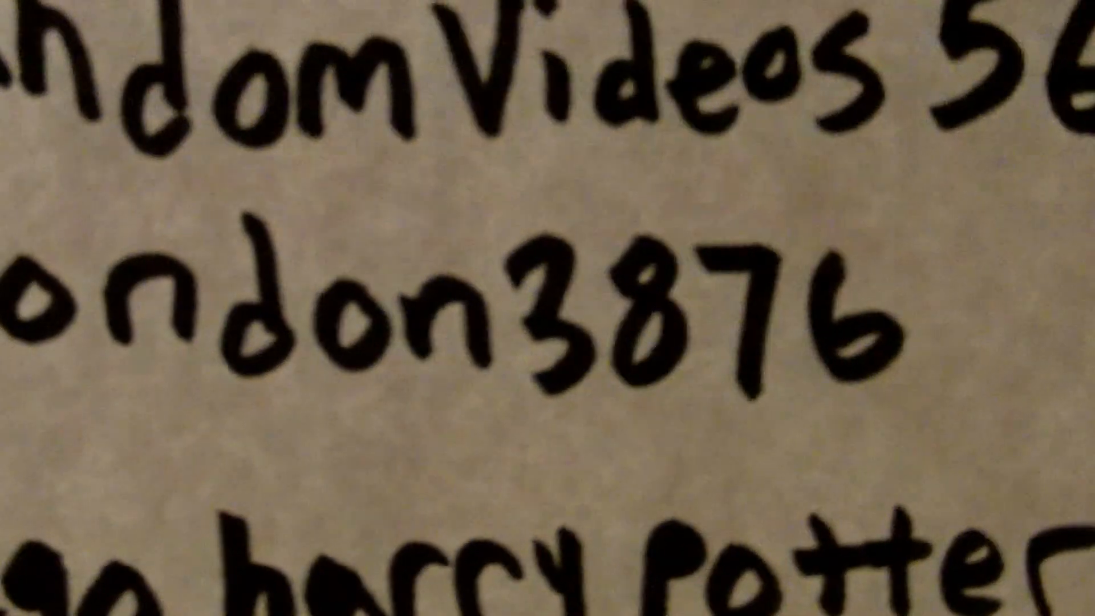